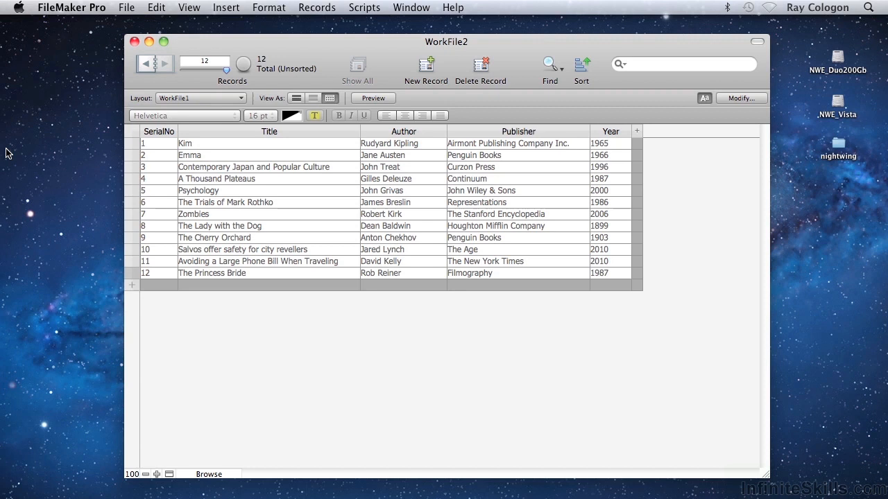
pyautogui.moveTo(321, 395)
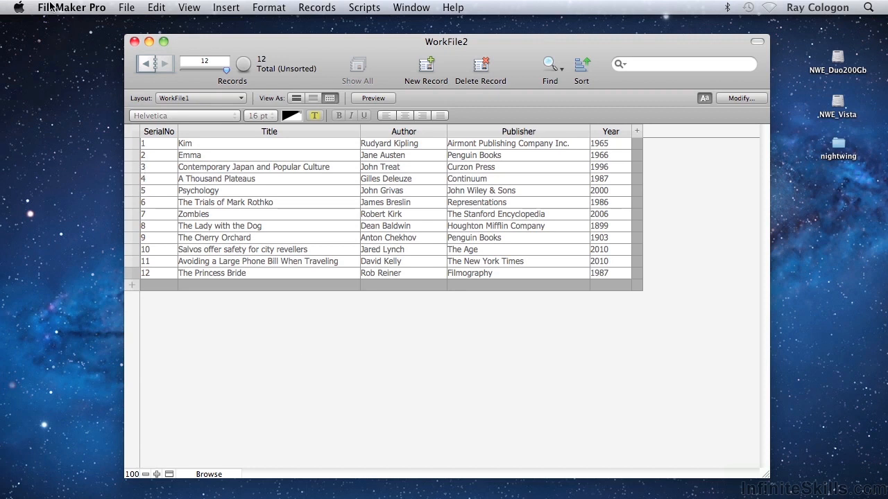
# - Open the Preferences dialog from the FileMaker Pro menu on the Mac
pyautogui.click(71, 7)
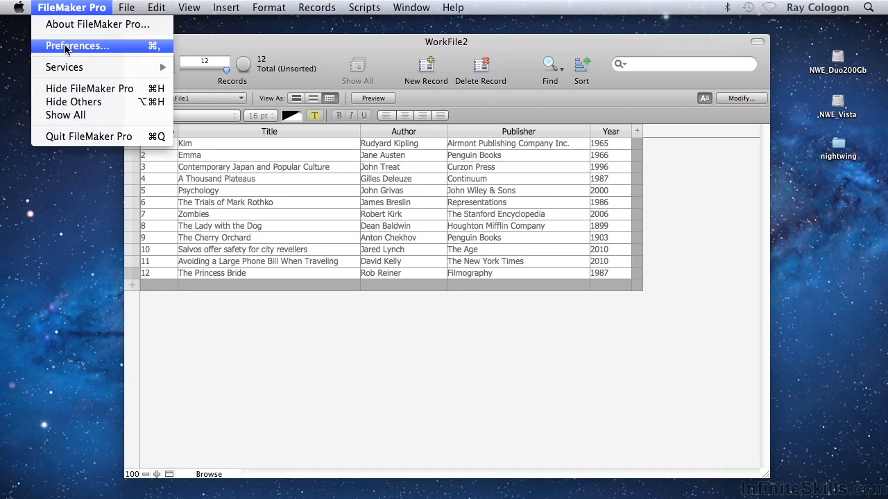
pyautogui.click(77, 45)
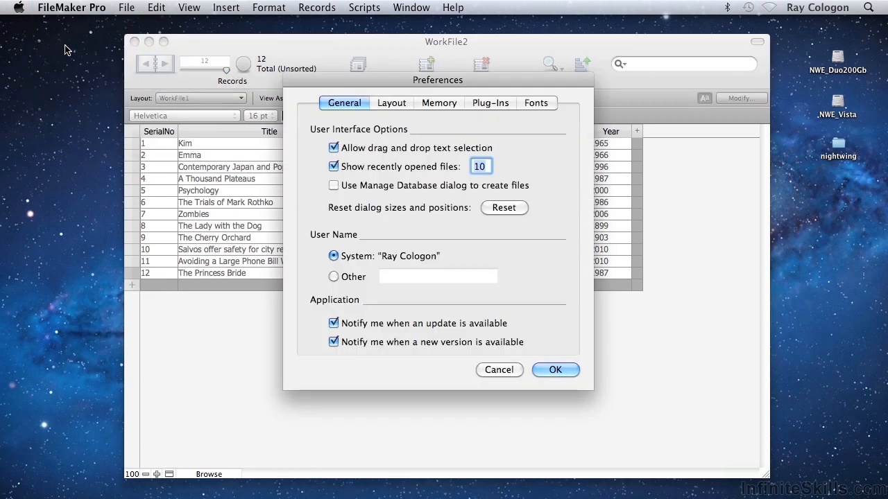
pyautogui.moveTo(119, 66)
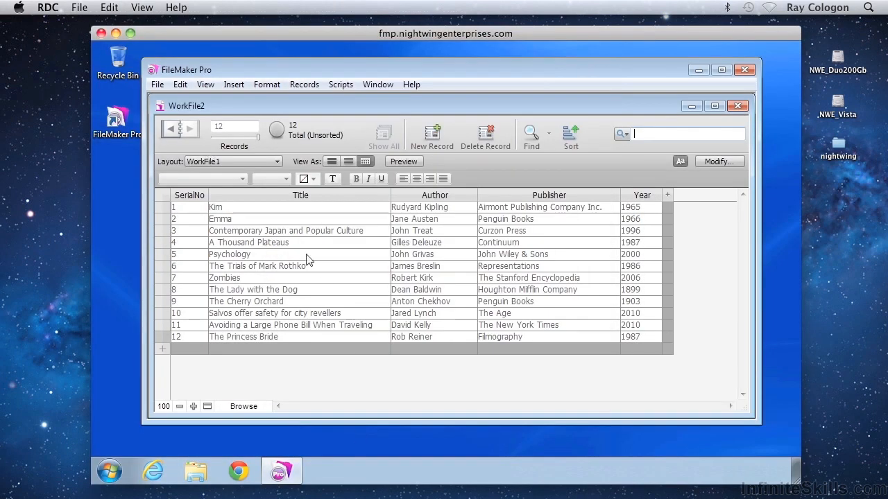
pyautogui.moveTo(442, 303)
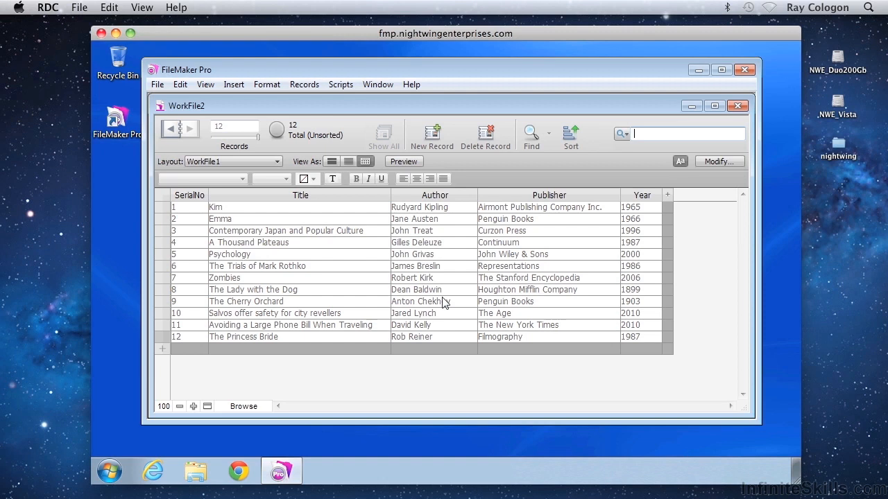
pyautogui.moveTo(436, 287)
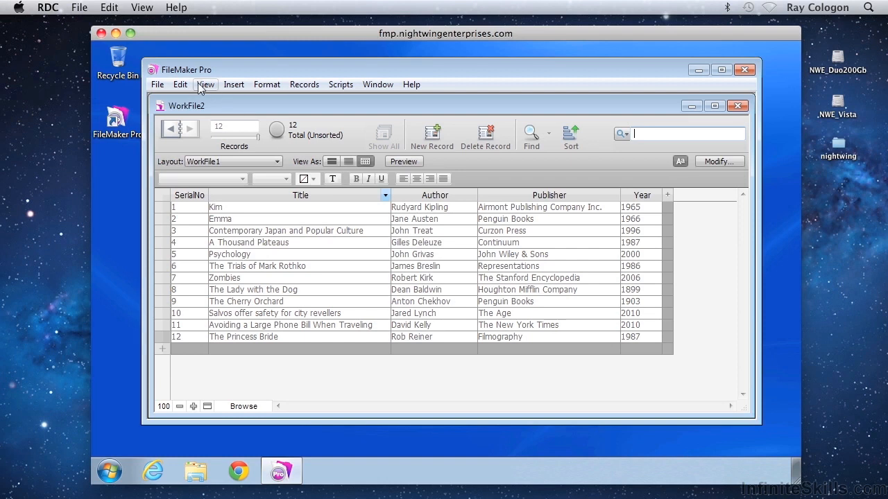
# - Open the Edit menu in the remote Windows FileMaker Pro window
pyautogui.click(179, 84)
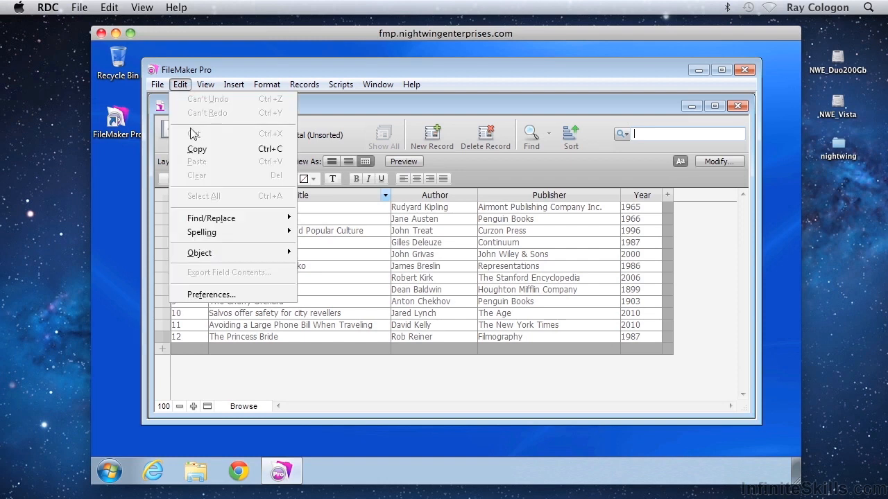
pyautogui.moveTo(211, 294)
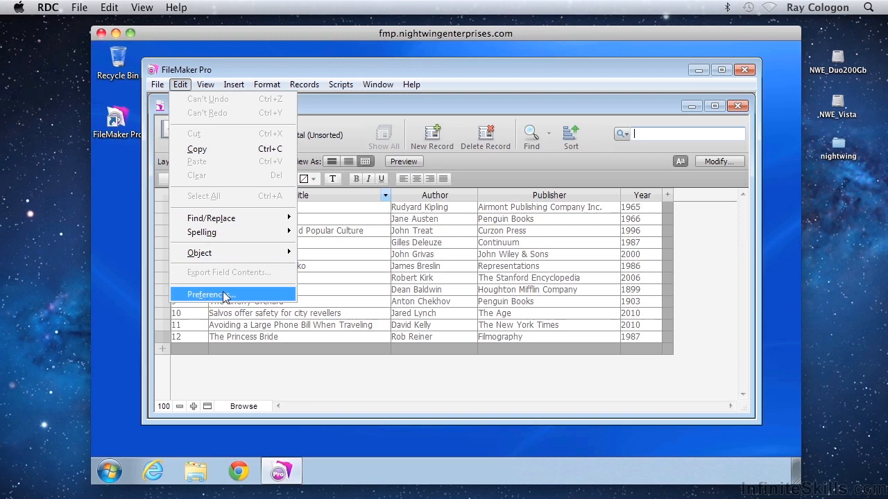
# - Choose Preferences from the remote Edit menu to show Windows General preferences
pyautogui.click(207, 294)
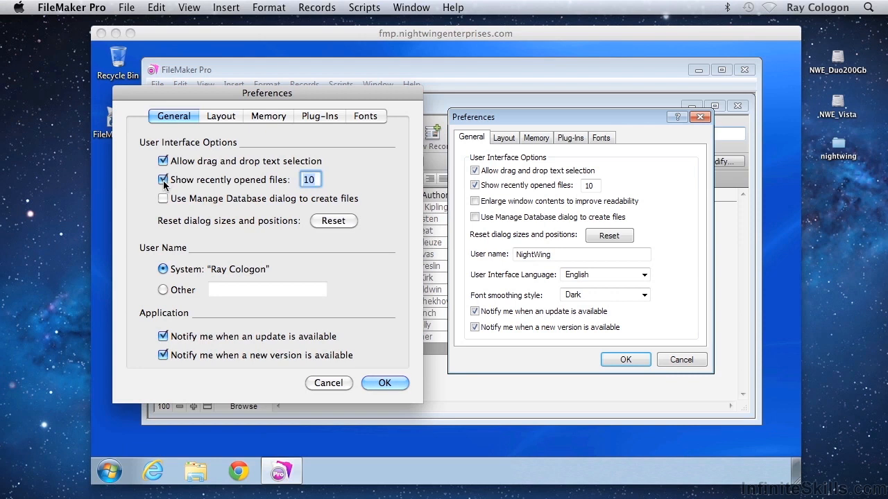
pyautogui.click(163, 179)
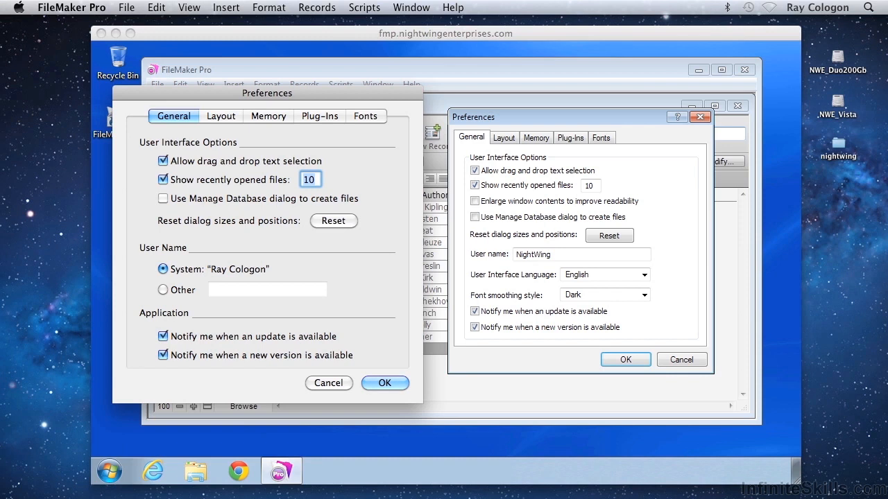
pyautogui.moveTo(276, 280)
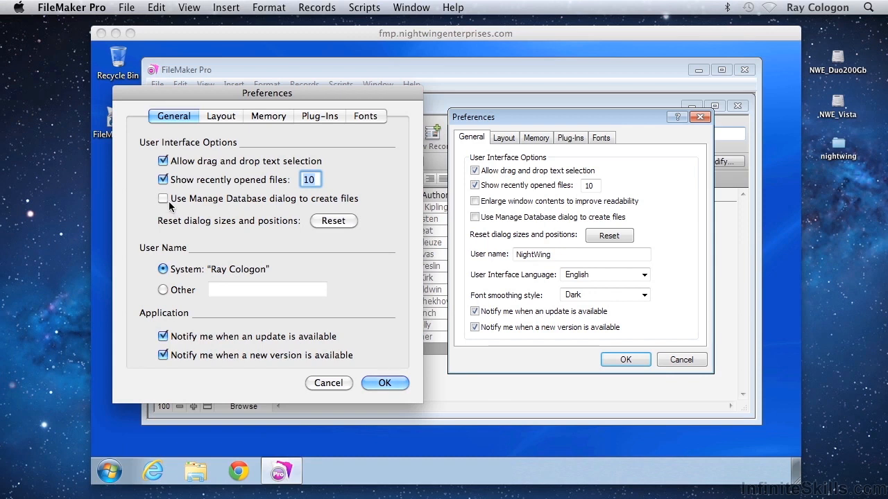
pyautogui.click(163, 198)
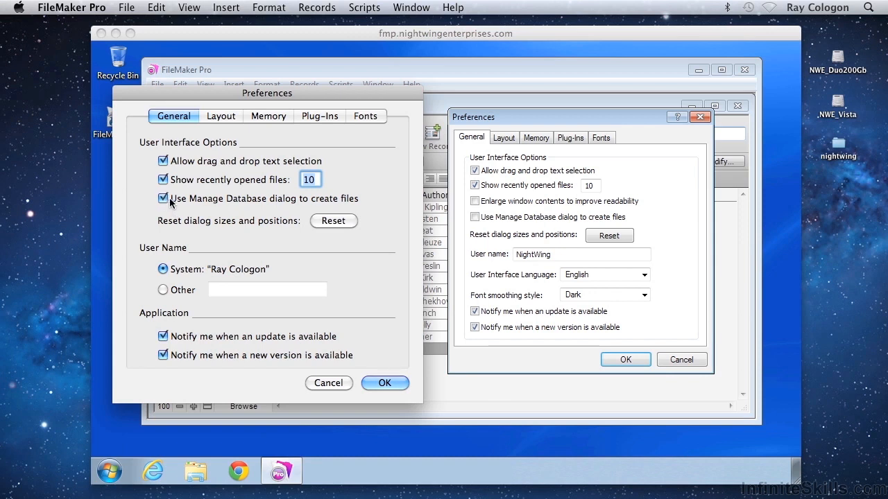
pyautogui.moveTo(206, 201)
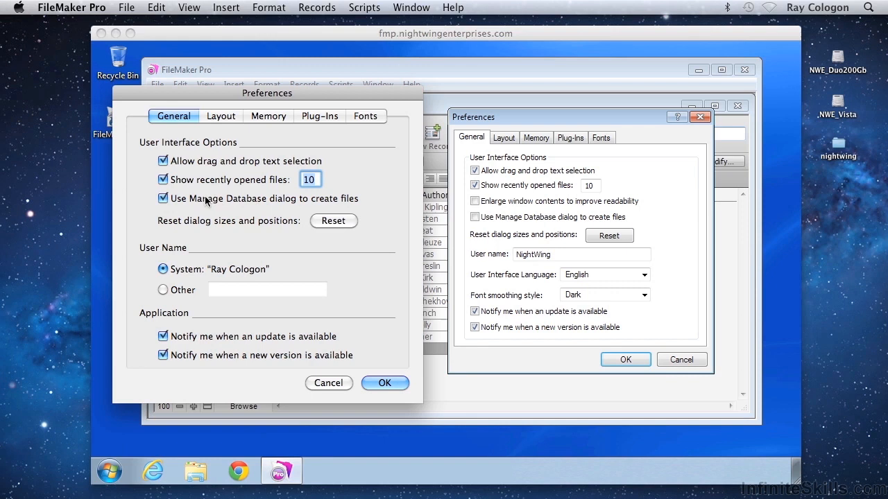
pyautogui.click(163, 198)
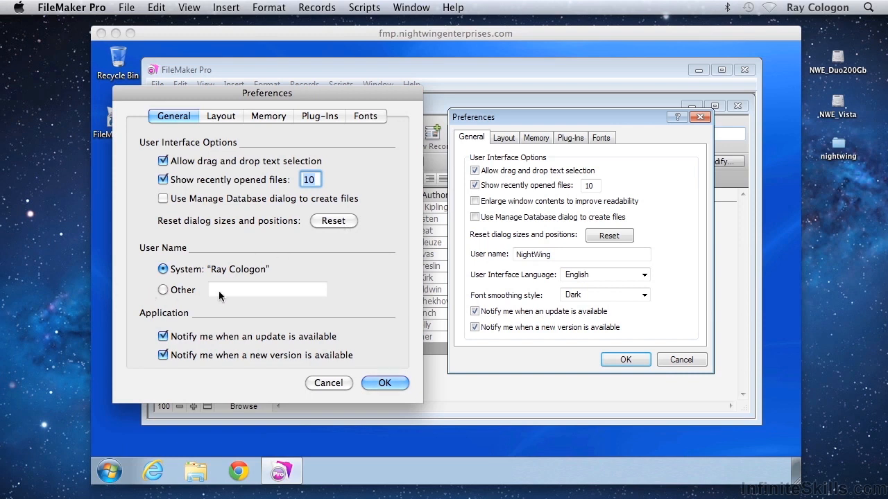
pyautogui.moveTo(183, 298)
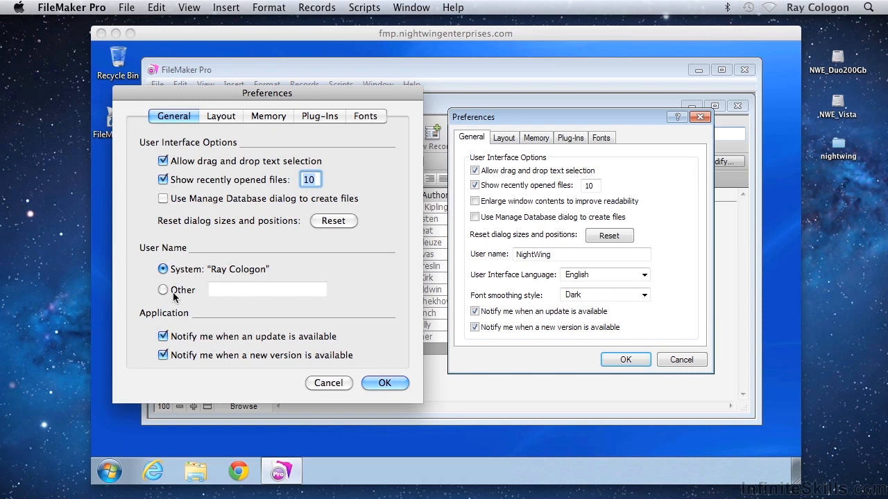
pyautogui.moveTo(172, 256)
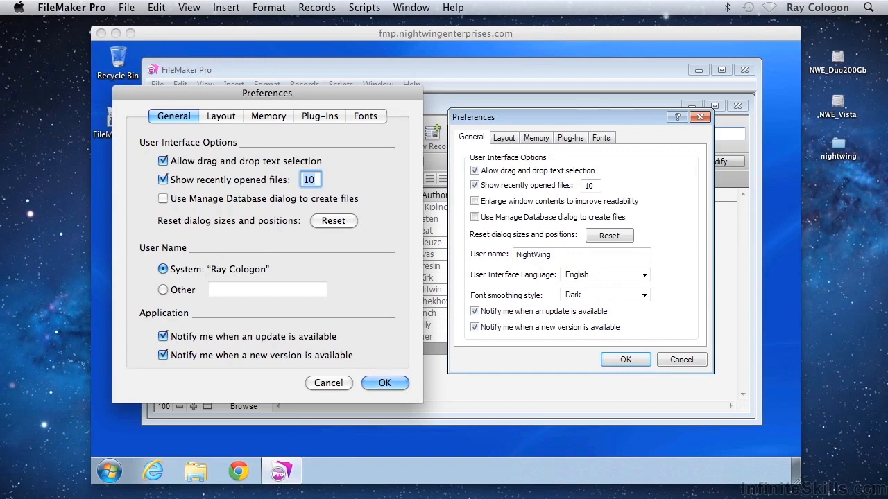
# - Turn off 'Add newly defined fields to current layout' in the Mac Layout preferences
pyautogui.click(504, 137)
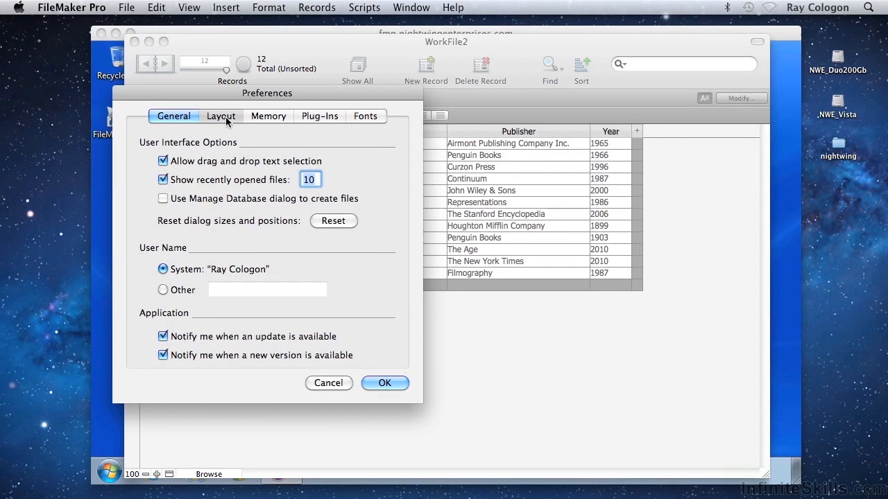
pyautogui.click(221, 116)
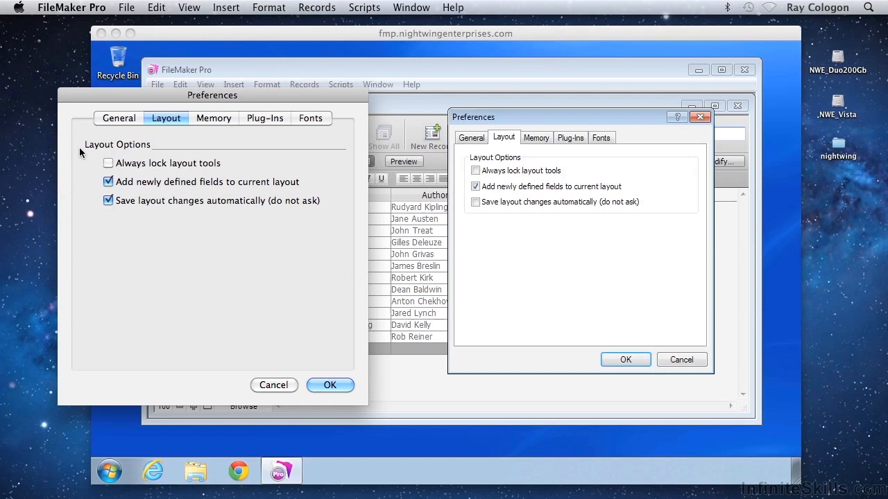
pyautogui.click(108, 163)
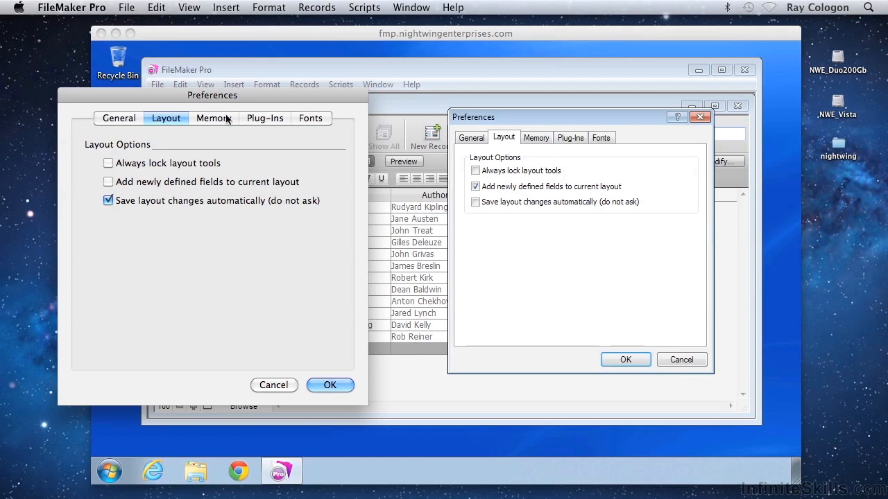
# - Change the Mac file cache from 64 to 128 MB on the Memory tab
pyautogui.click(535, 137)
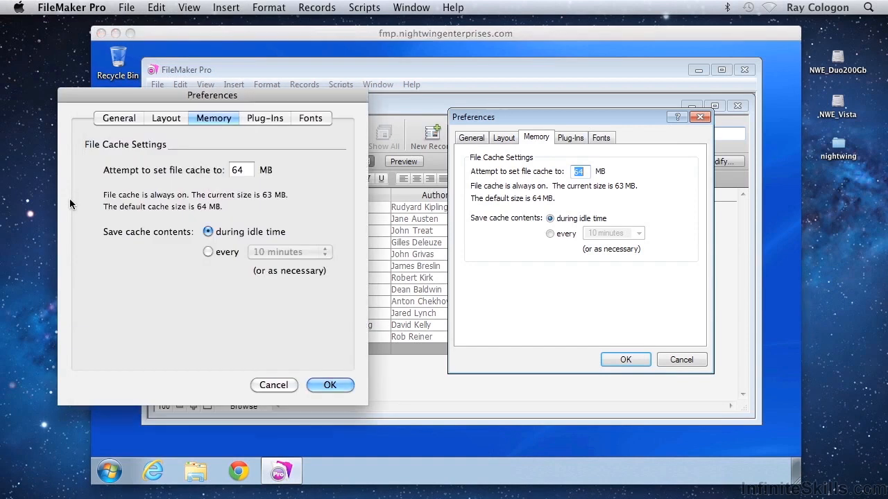
pyautogui.moveTo(144, 320)
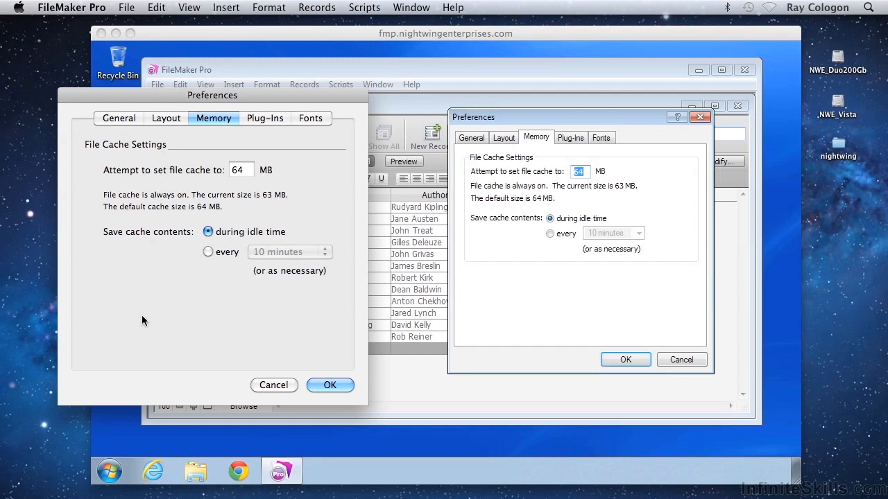
pyautogui.moveTo(161, 260)
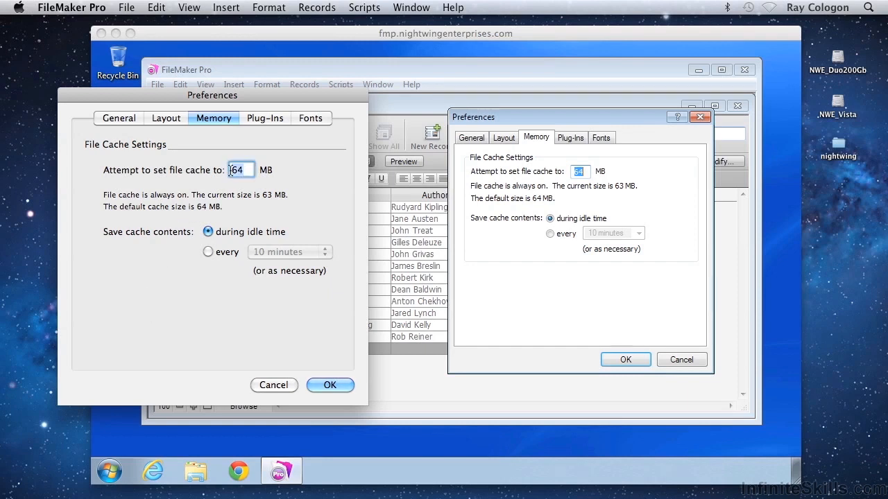
pyautogui.write('128')
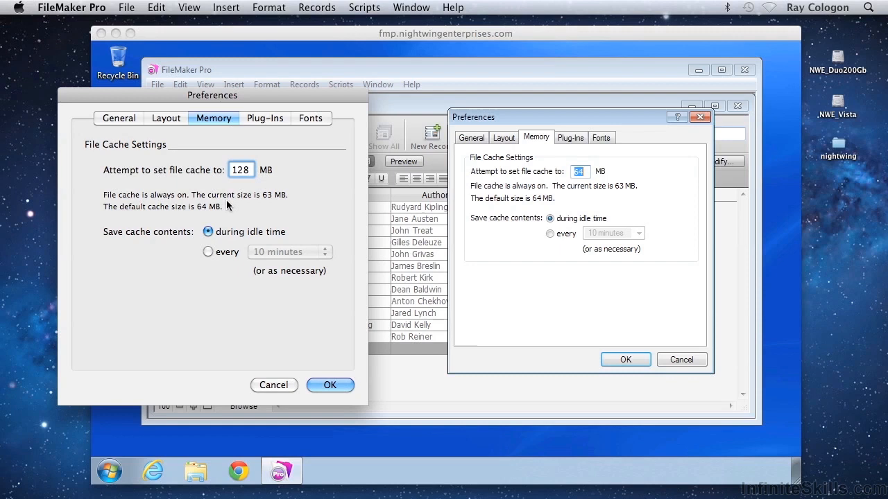
pyautogui.moveTo(205, 270)
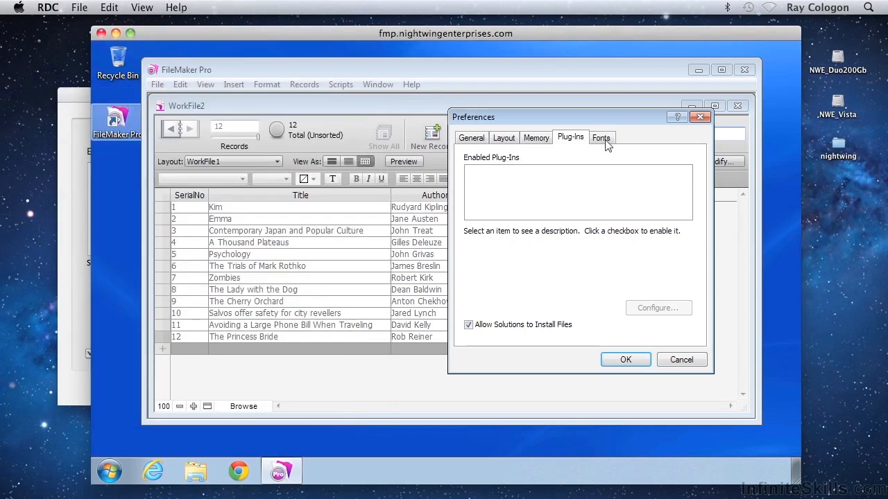
# - Show the Fonts tab in the Windows FileMaker Pro Preferences
pyautogui.click(600, 137)
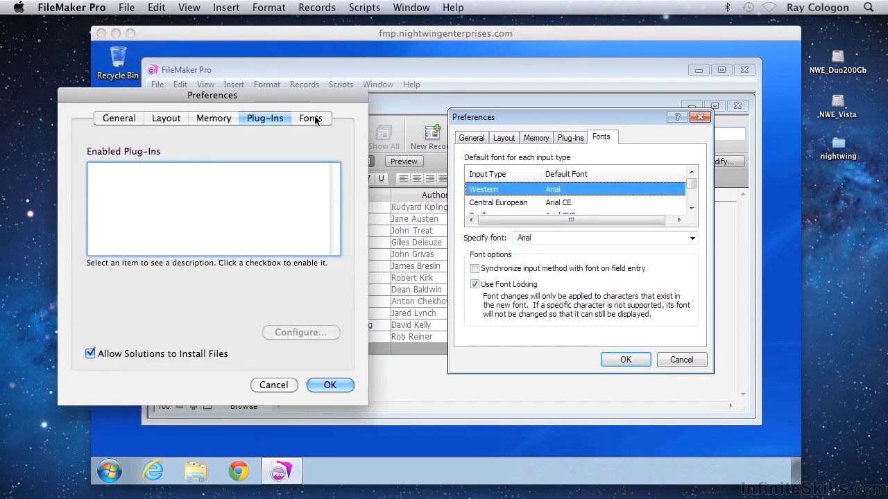
# - Set the Mac Roman default font to Verdana, then cancel out of Preferences
pyautogui.click(310, 118)
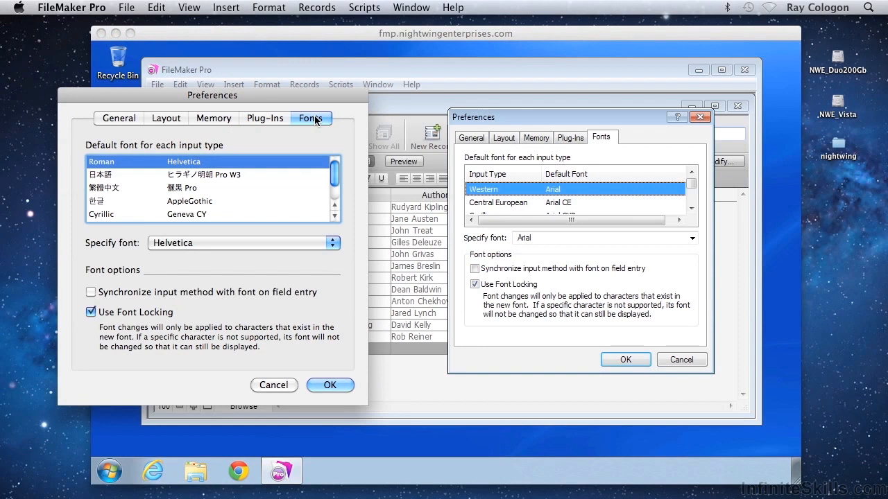
pyautogui.moveTo(372, 125)
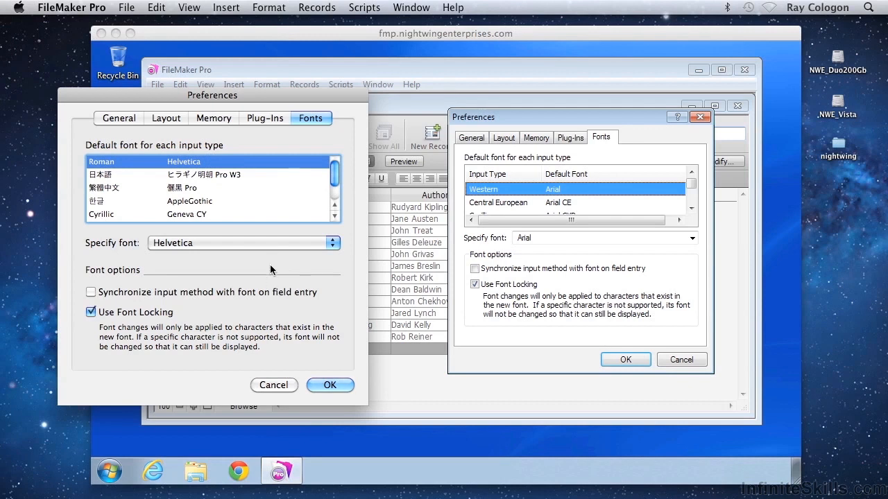
pyautogui.click(243, 243)
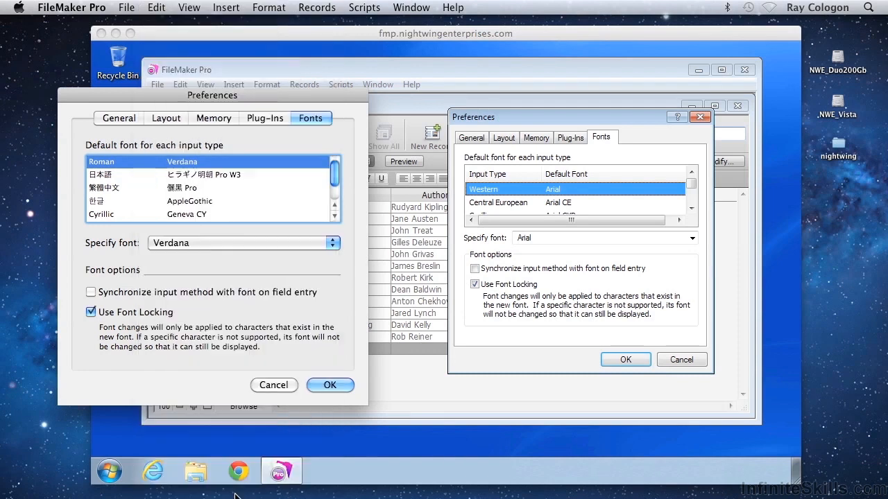
pyautogui.moveTo(281, 234)
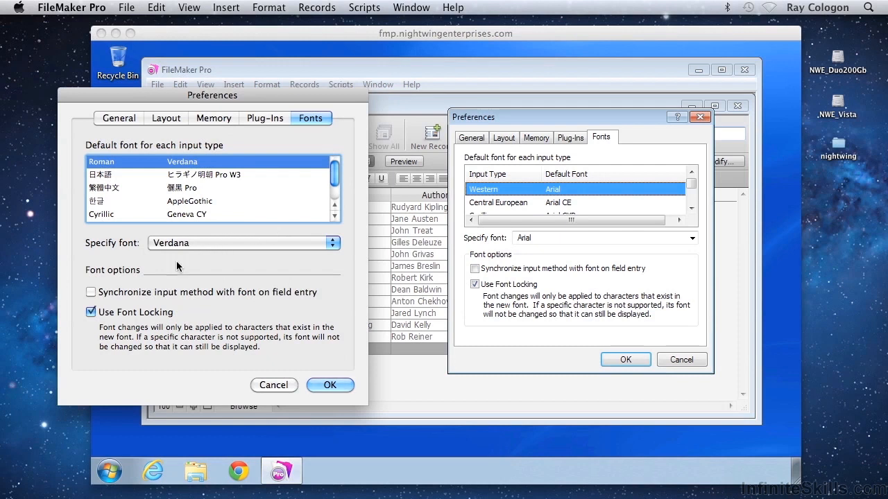
pyautogui.moveTo(145, 293)
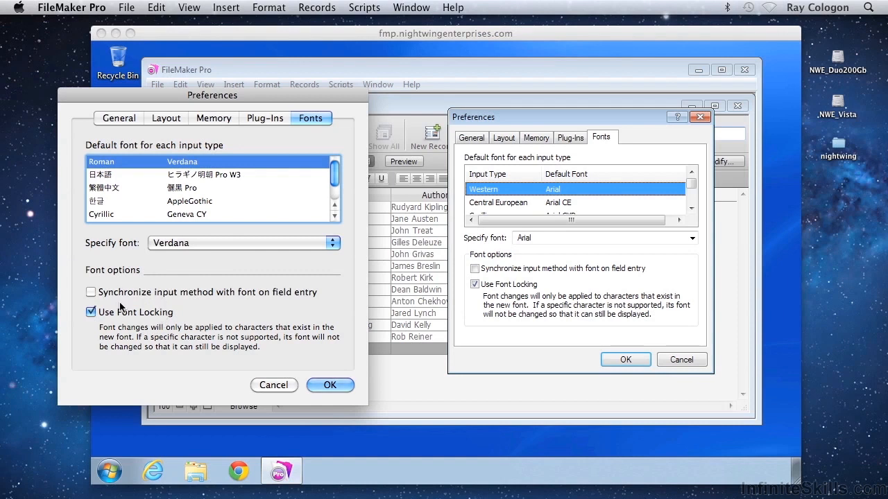
pyautogui.moveTo(133, 362)
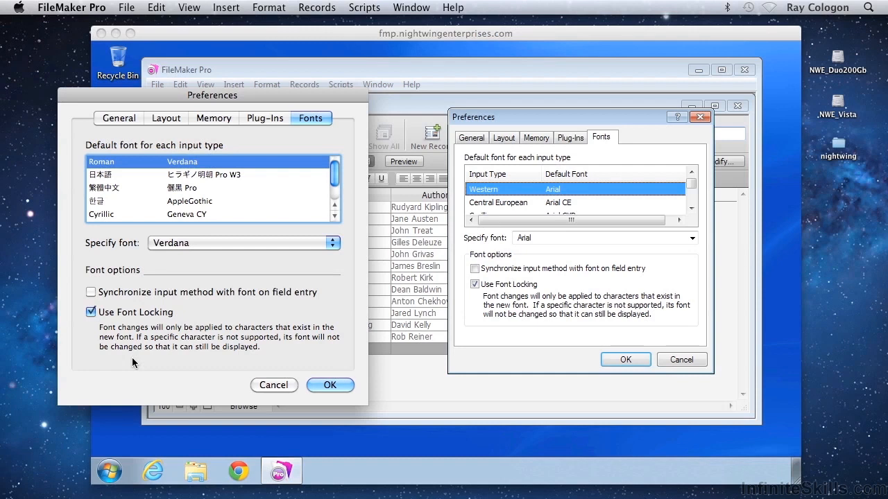
pyautogui.moveTo(262, 375)
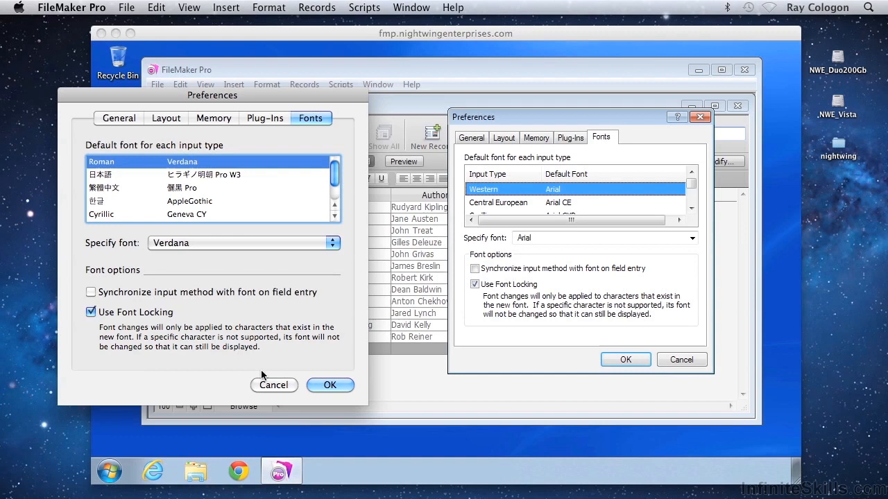
pyautogui.click(126, 8)
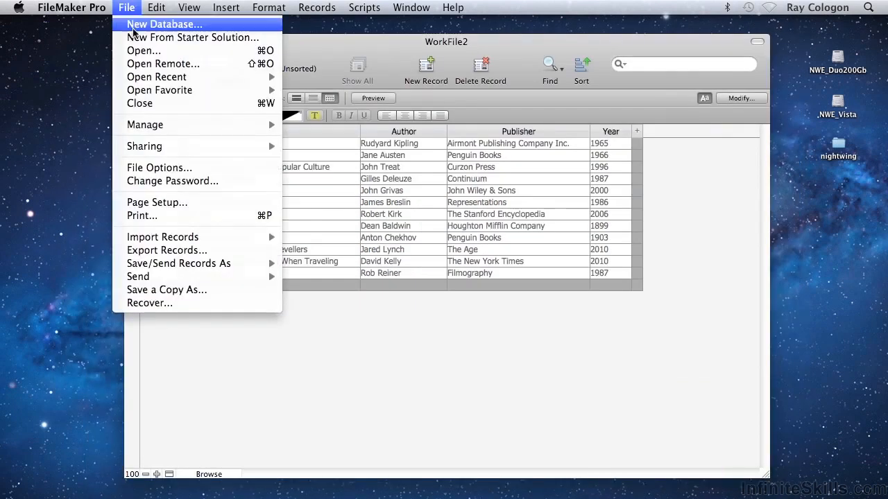
# - Open WorkFile2's File Options and review the Open tab's login and layout settings
pyautogui.click(158, 168)
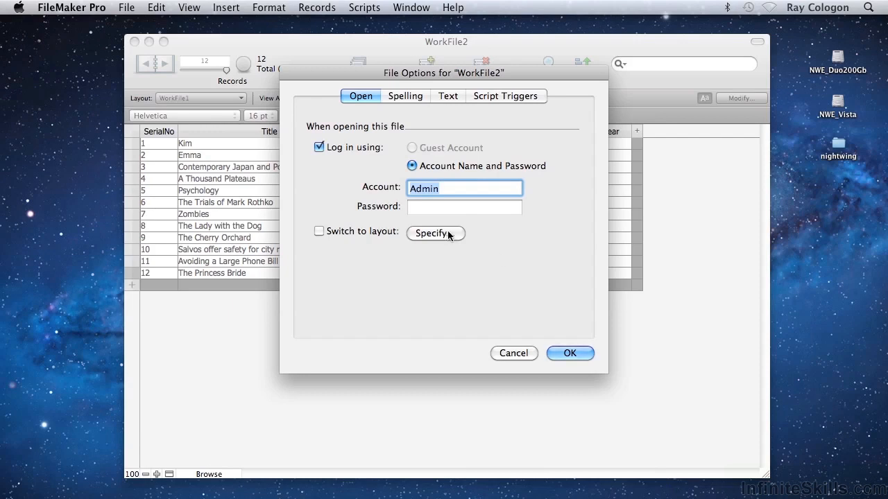
pyautogui.moveTo(428, 239)
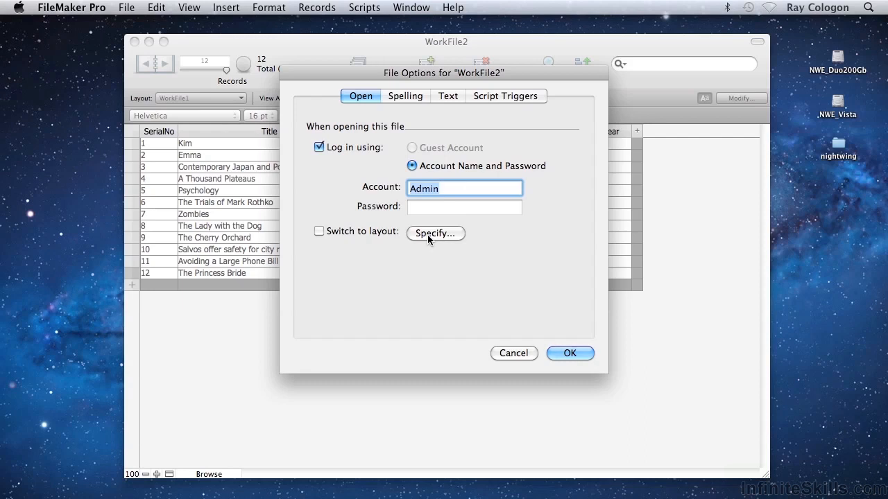
pyautogui.click(405, 96)
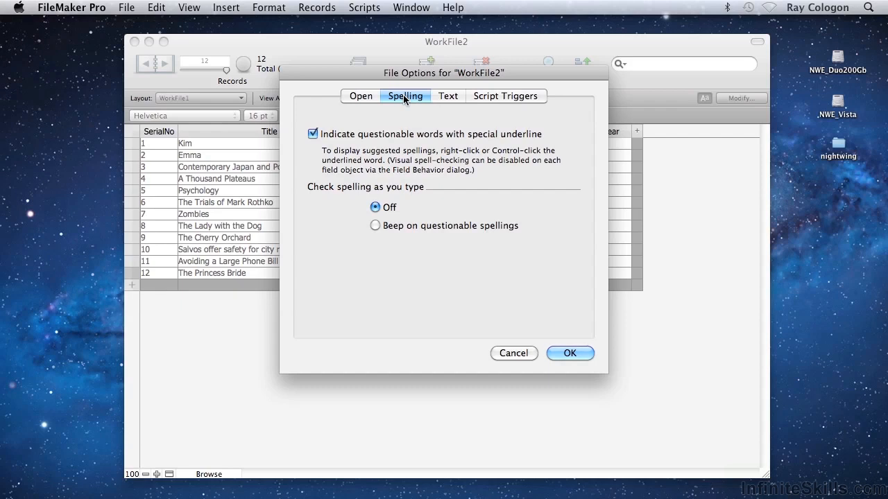
pyautogui.moveTo(440, 99)
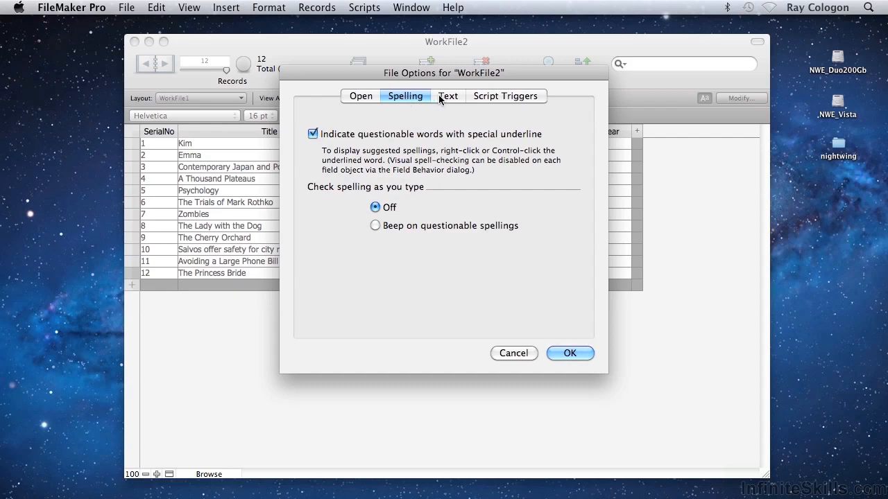
# - Switch File Options to the Text tab showing smart quotes and data entry settings
pyautogui.click(448, 95)
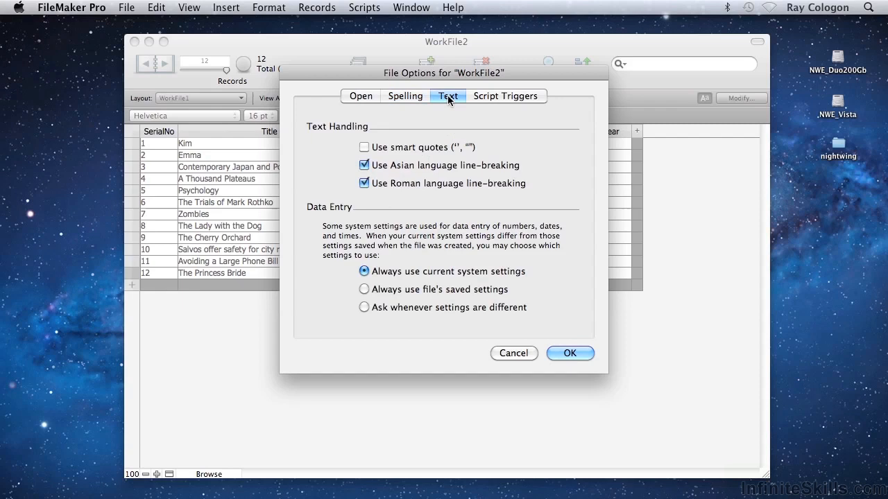
pyautogui.moveTo(394, 142)
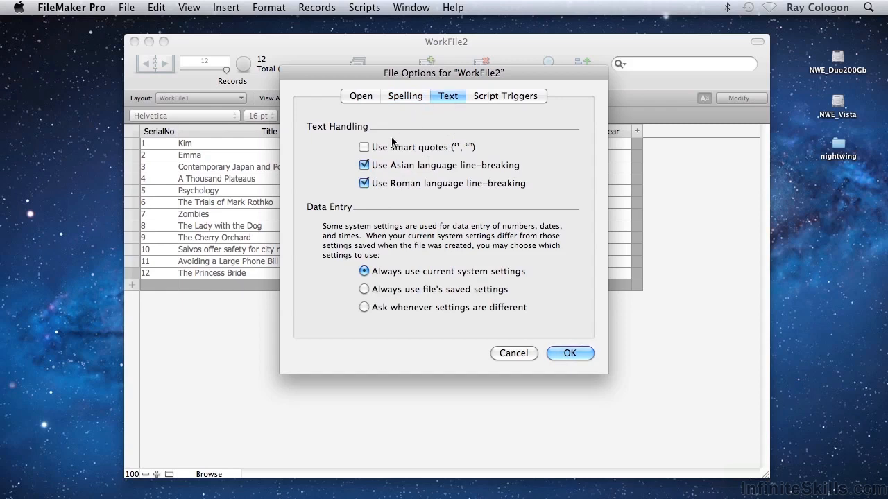
# - Toggle Use smart quotes on and back off, then view the Script Triggers events
pyautogui.click(364, 147)
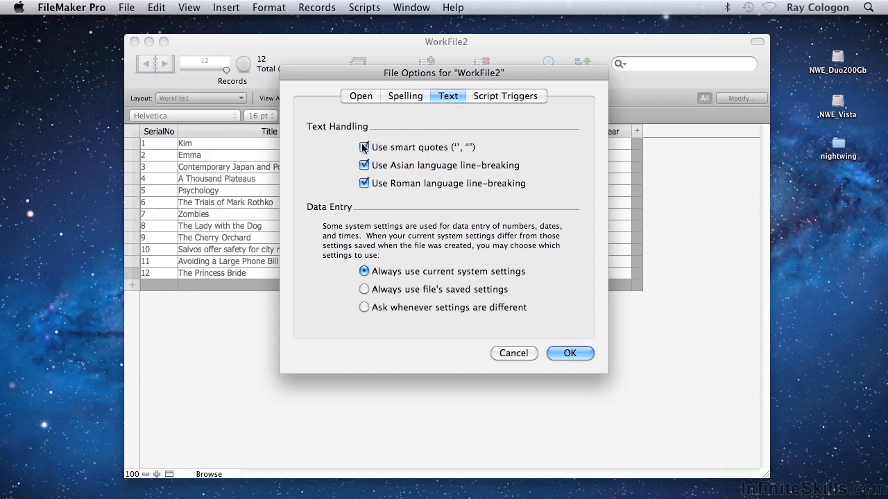
pyautogui.click(364, 147)
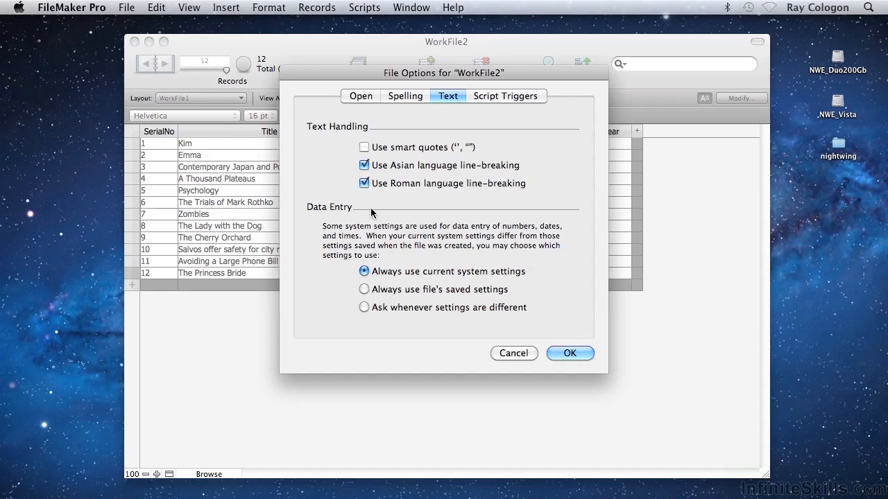
pyautogui.moveTo(346, 266)
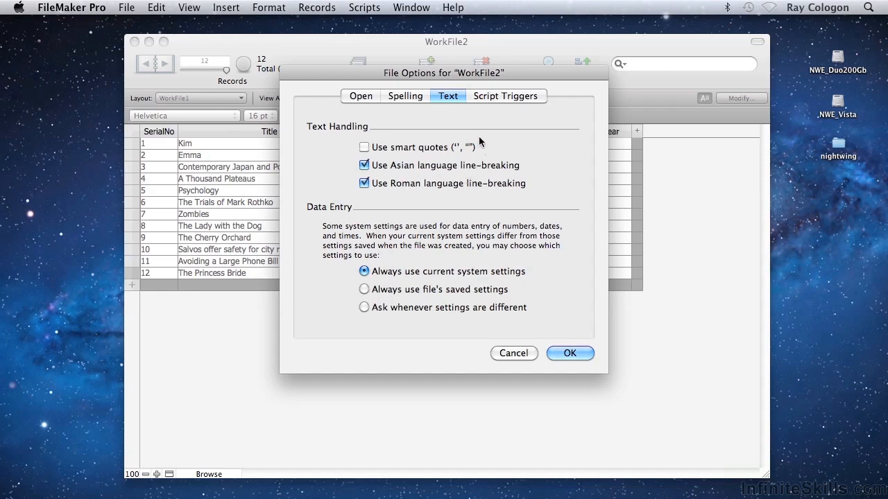
pyautogui.click(506, 96)
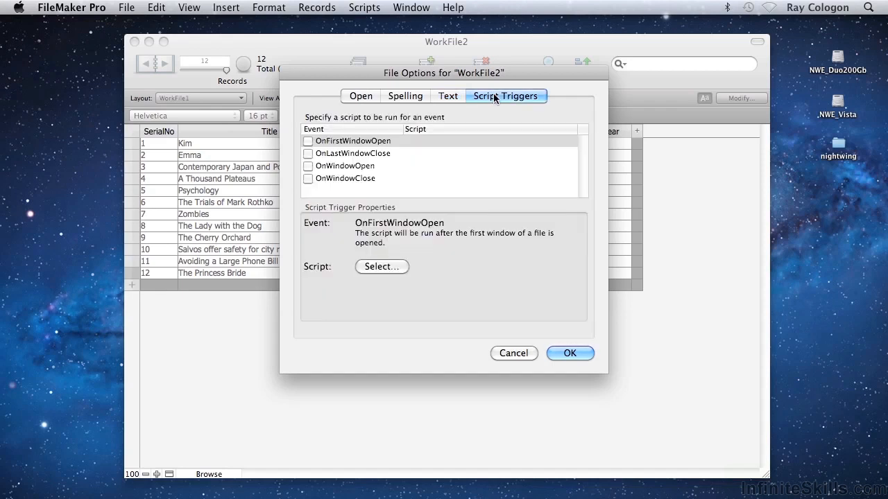